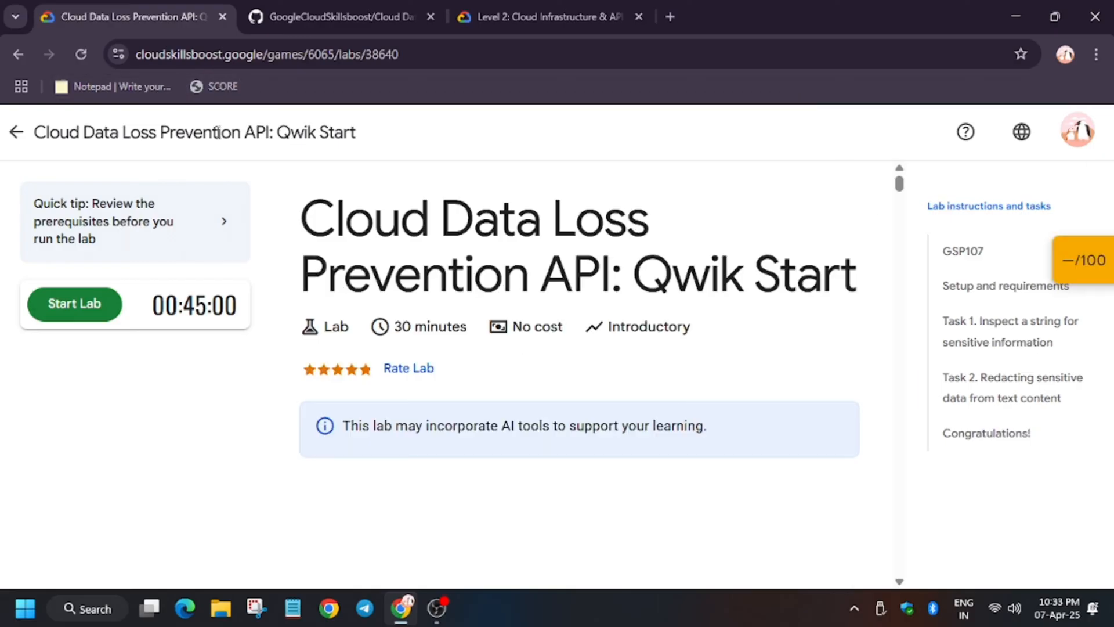
mouse_move(36, 270)
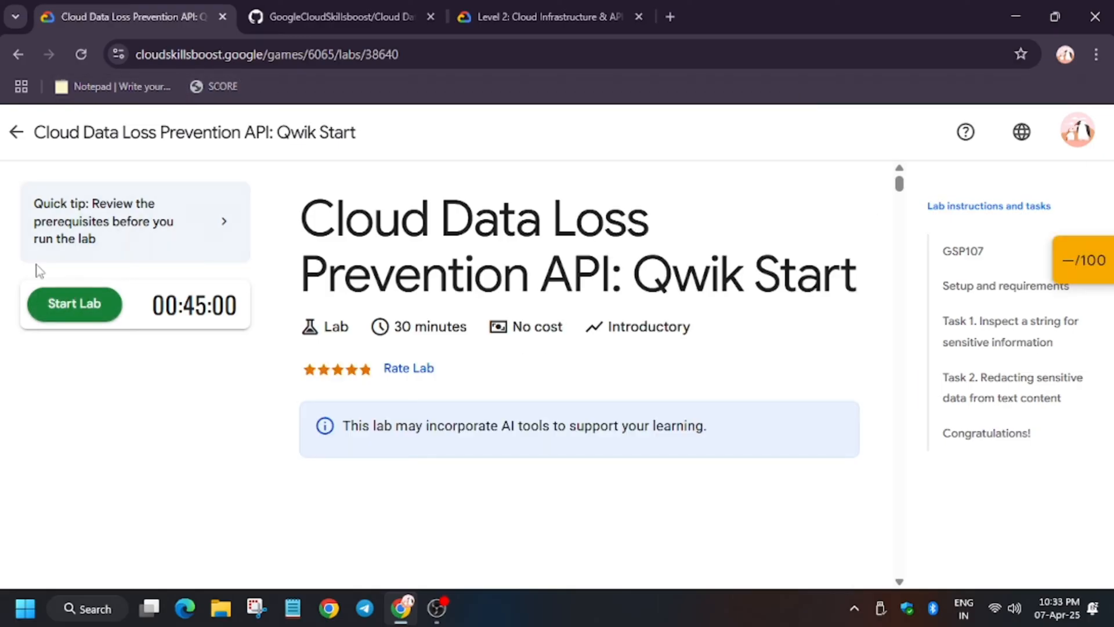
Step: Start the Cloud Data Loss Prevention API lab so its timer runs and credentials appear
click(74, 304)
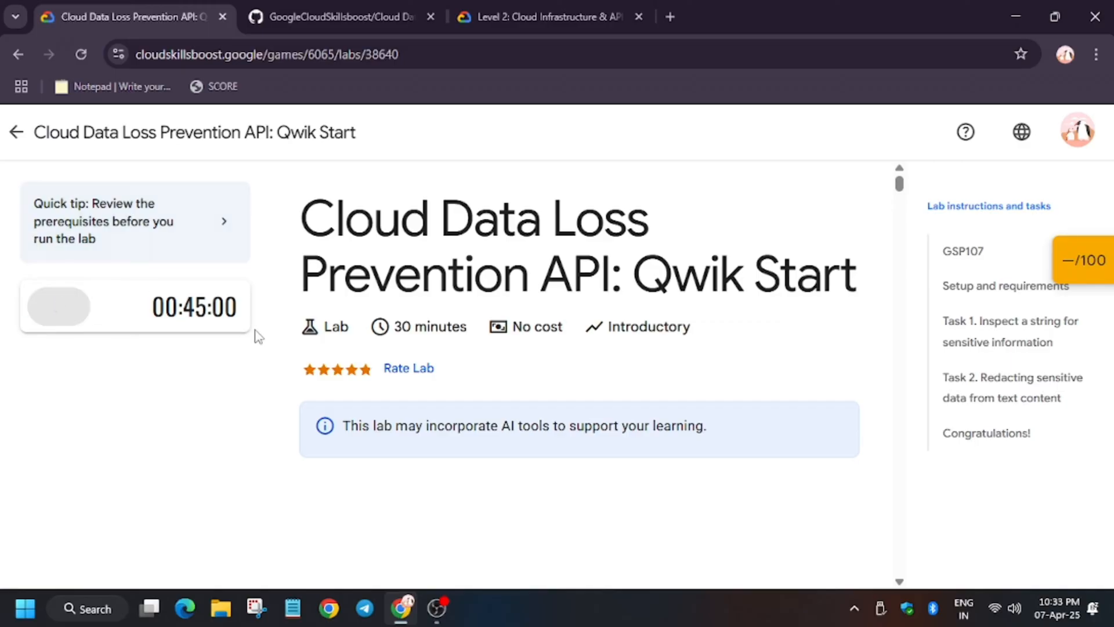
click(58, 306)
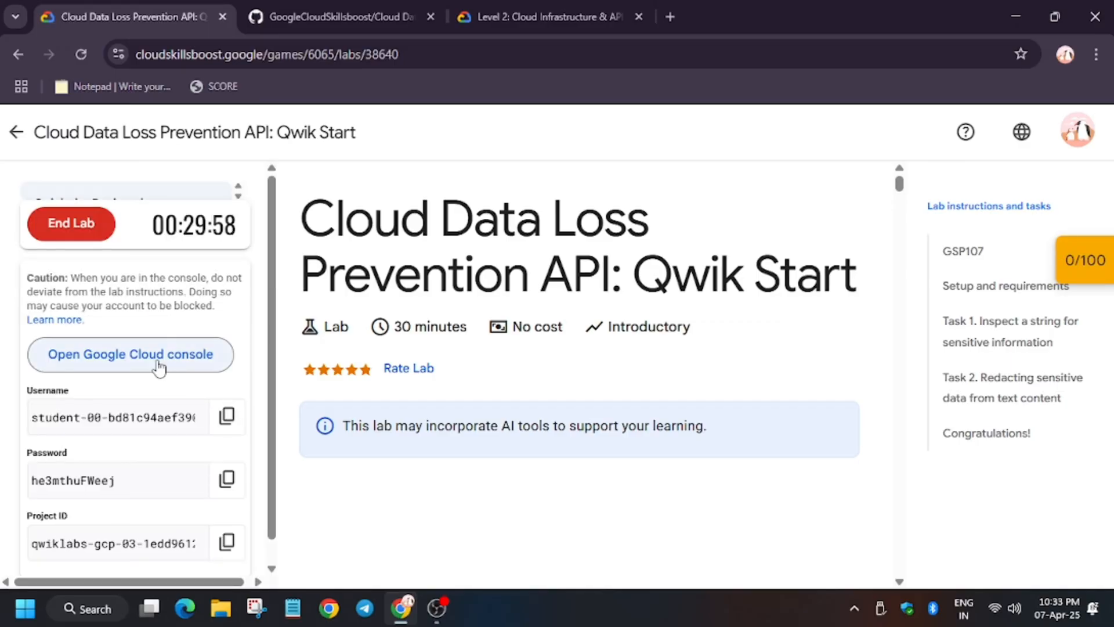
click(130, 354)
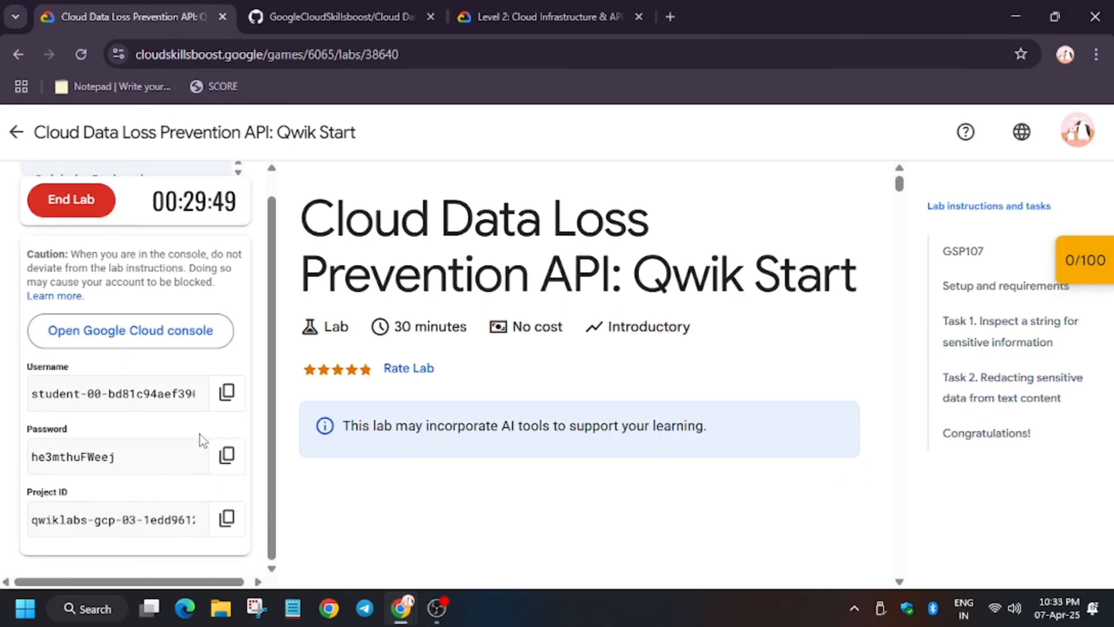
Step: Sign in to the lab project's Cloud Console, accept the account terms and launch Cloud Shell
click(130, 330)
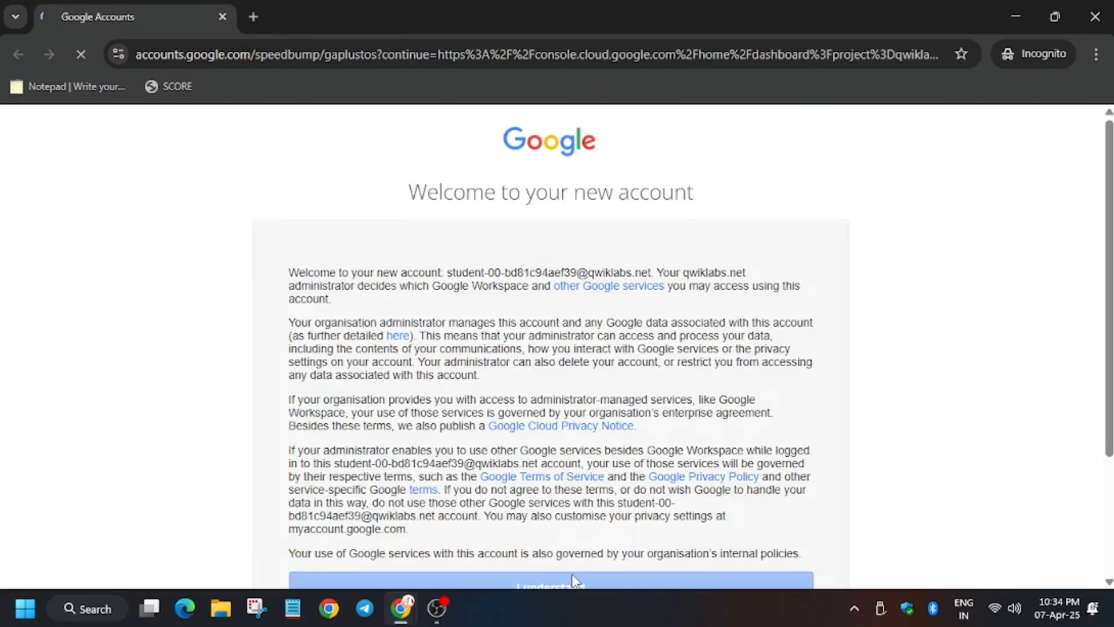
click(549, 584)
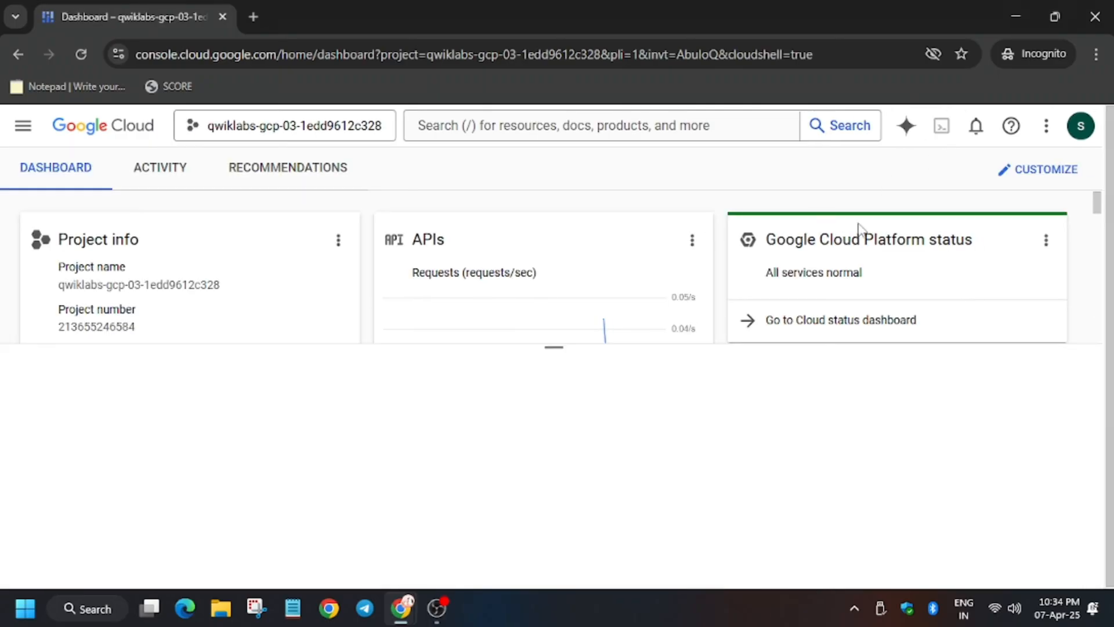
mouse_move(735, 254)
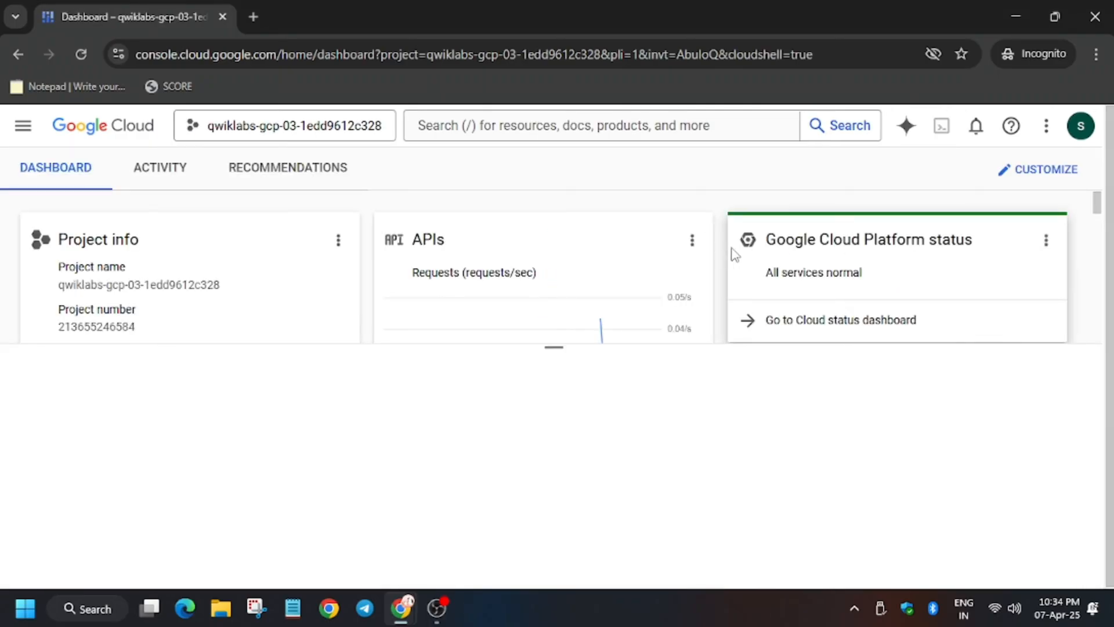
click(940, 126)
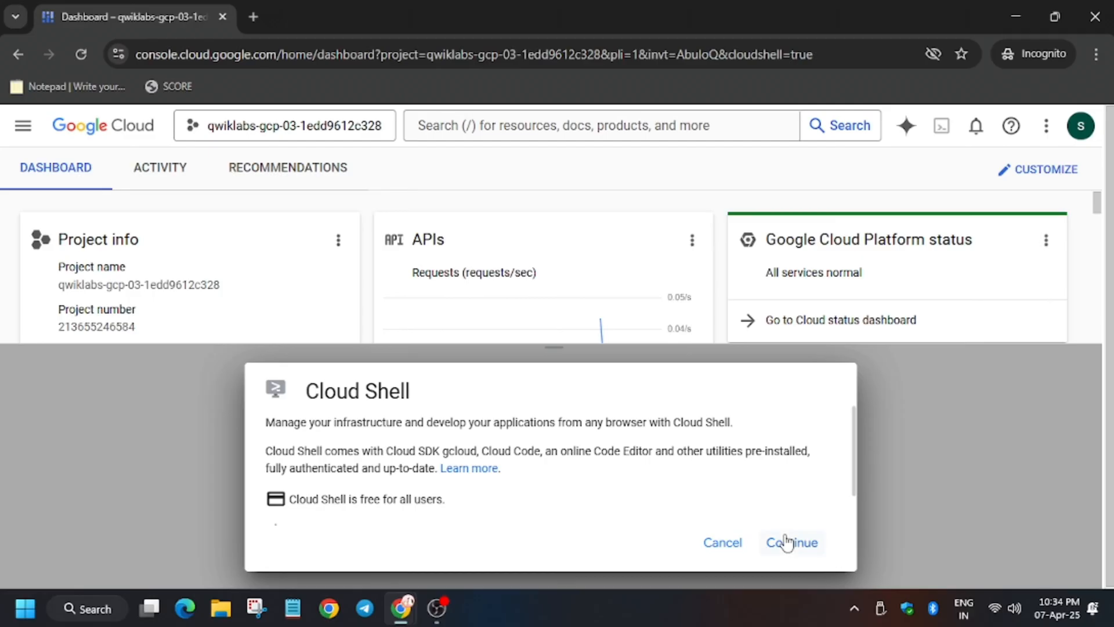
Step: Continue past the Cloud Shell intro and authorize it to use the lab credentials
click(792, 543)
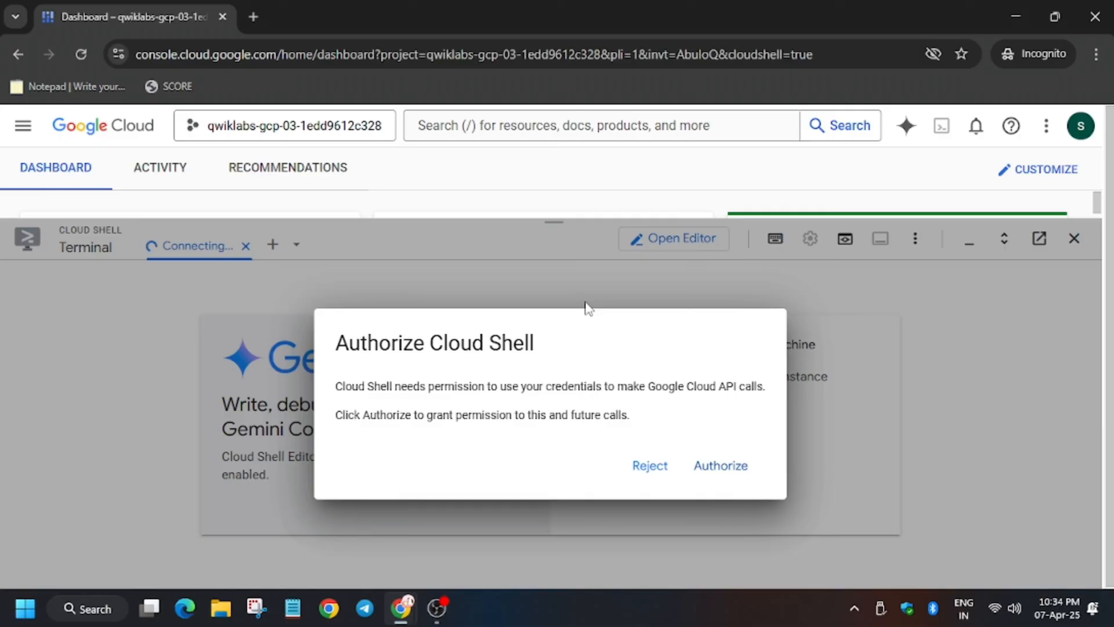
click(720, 465)
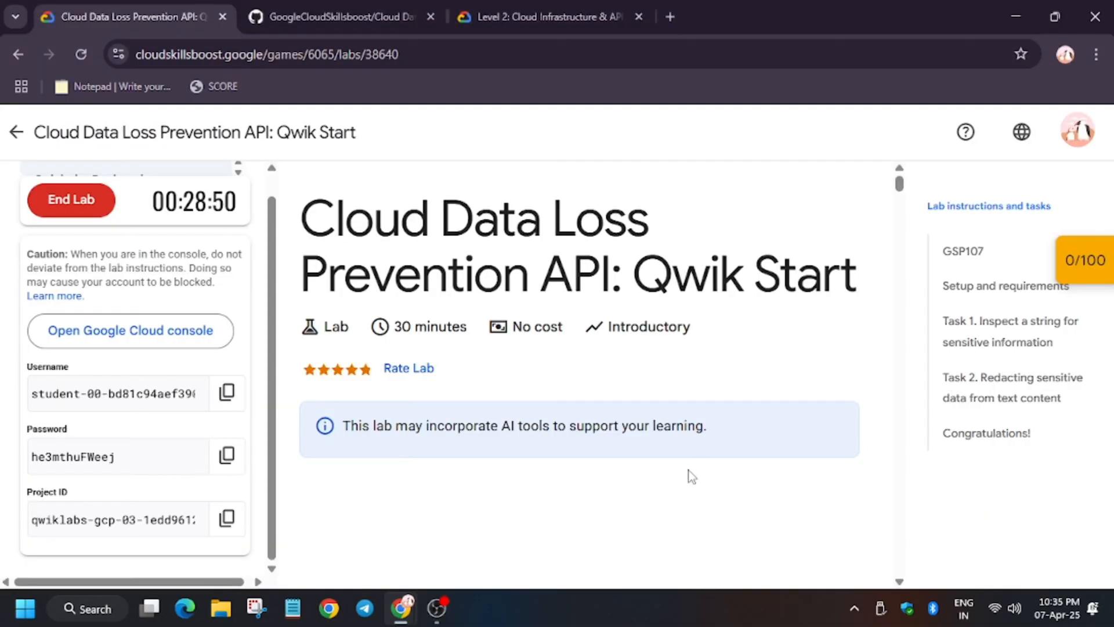
Step: Copy the solution script commands from the GitHub page for Cloud Shell
click(339, 16)
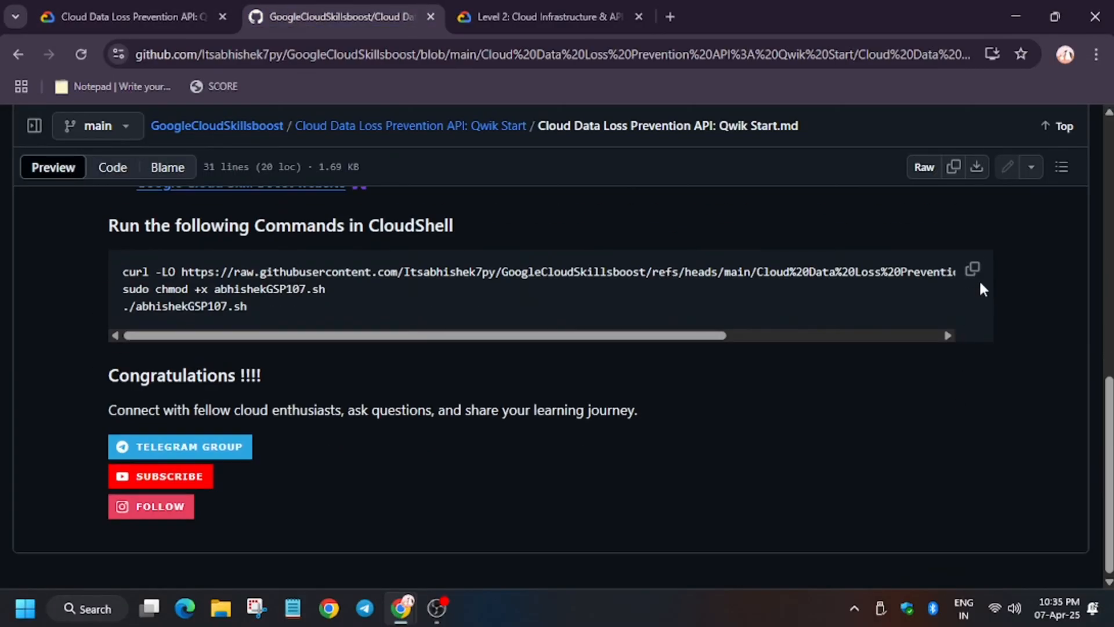
click(972, 269)
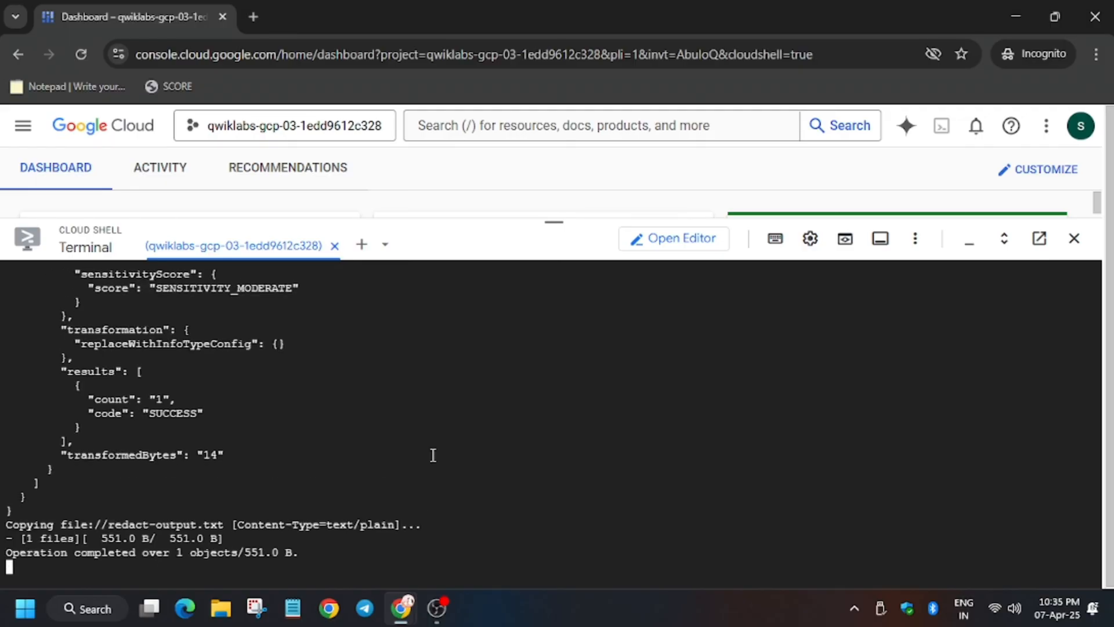
Step: Confirm in Cloud Shell so the script finishes writing the redaction output
key(Enter)
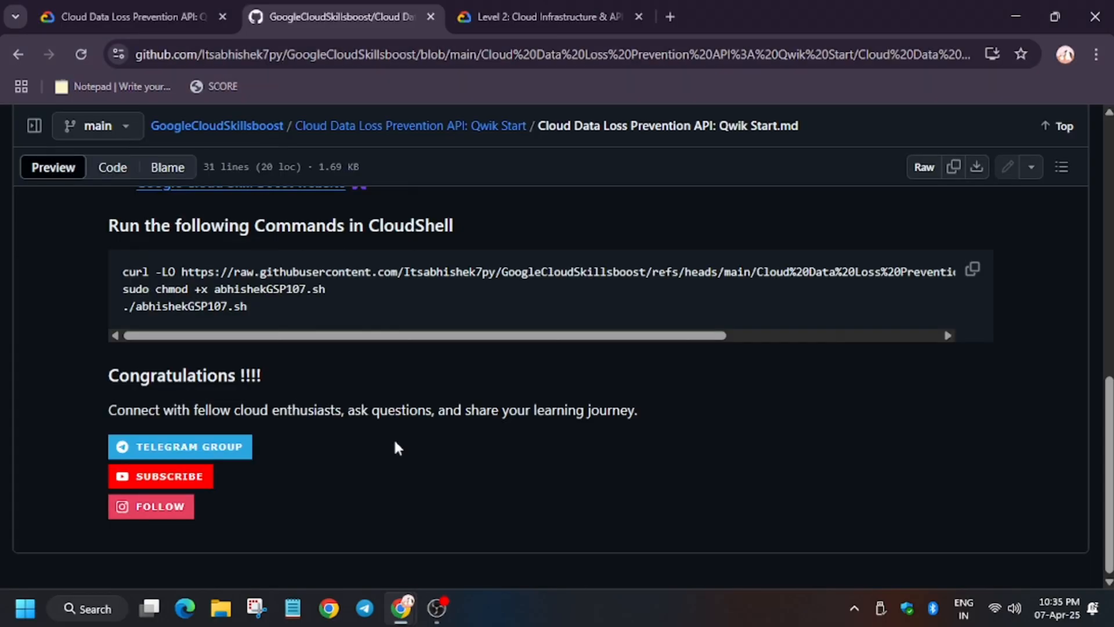
Step: Check progress on both lab checkpoints to reach a 100/100 score
click(133, 18)
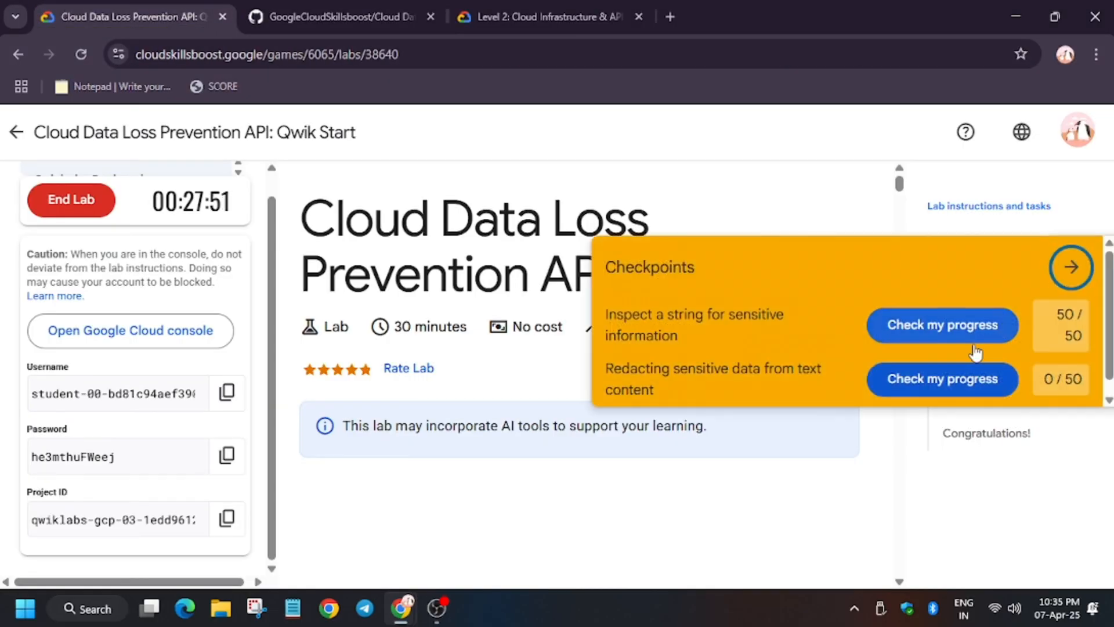
click(942, 378)
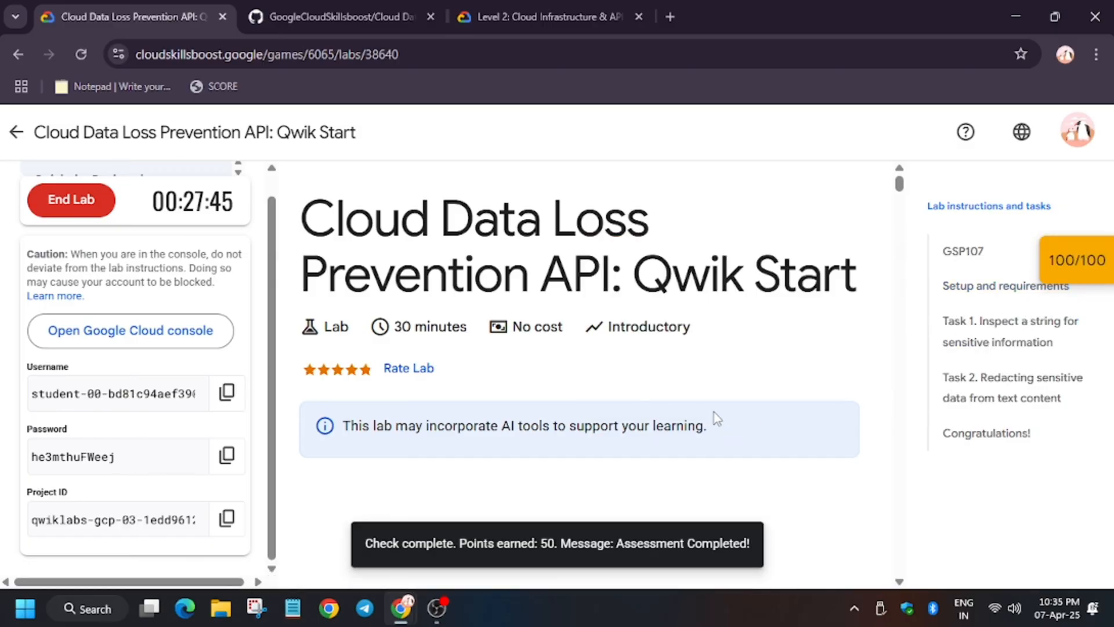
mouse_move(710, 413)
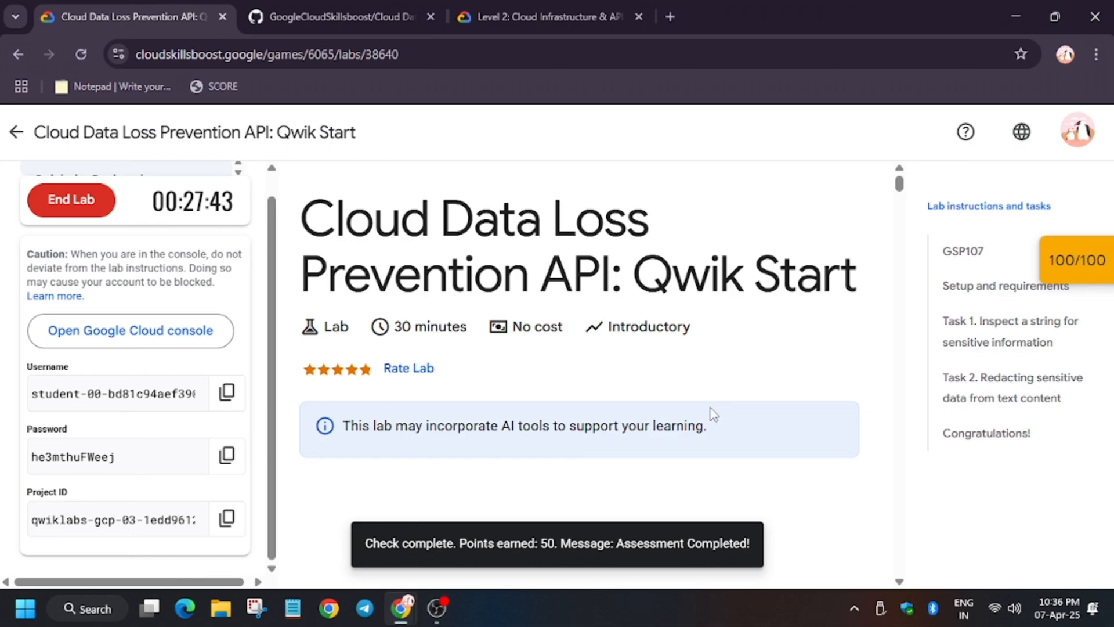